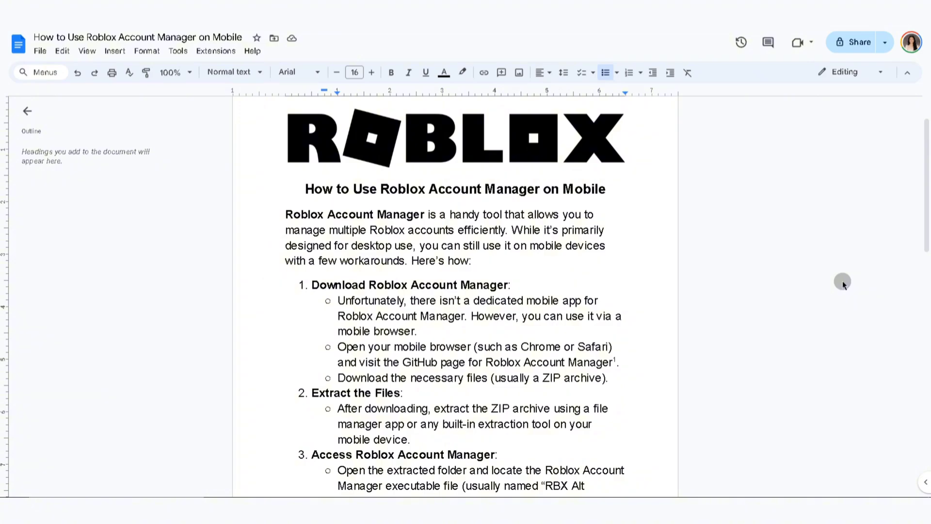
pyautogui.moveTo(775, 307)
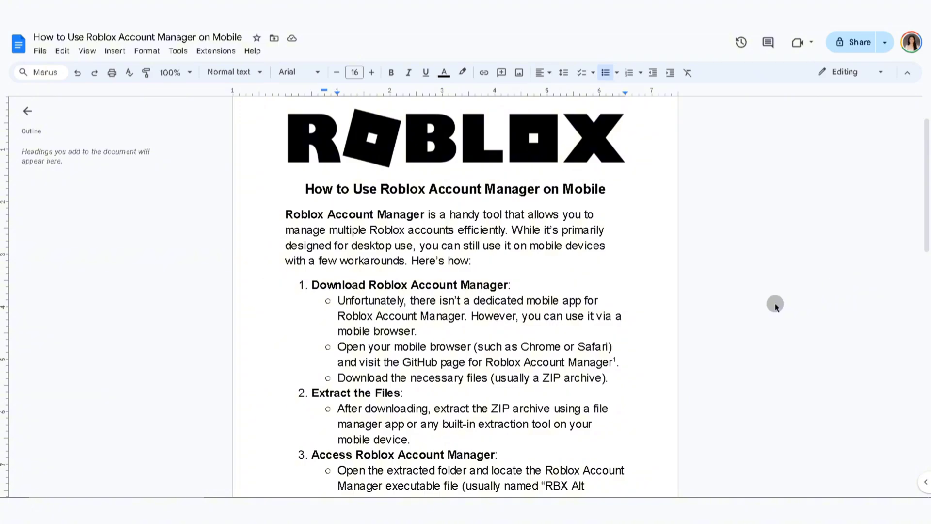
pyautogui.moveTo(678, 348)
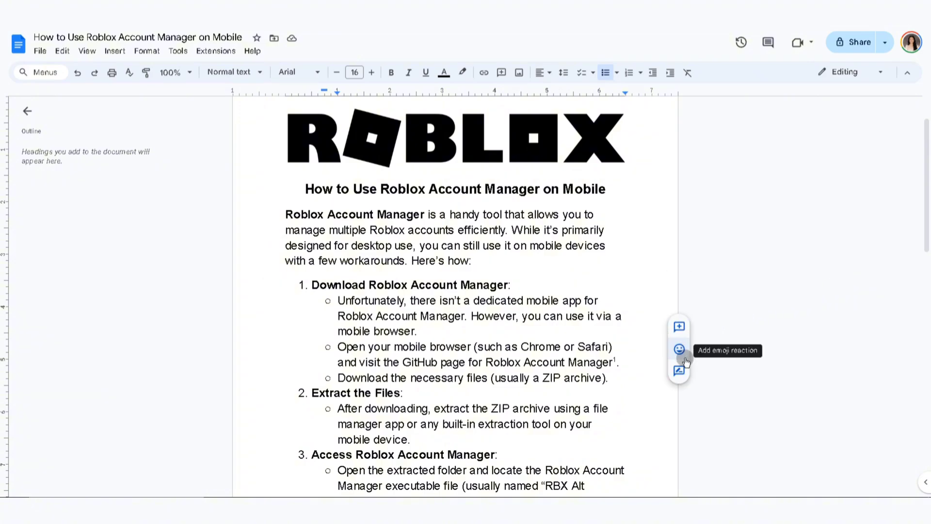
pyautogui.moveTo(766, 292)
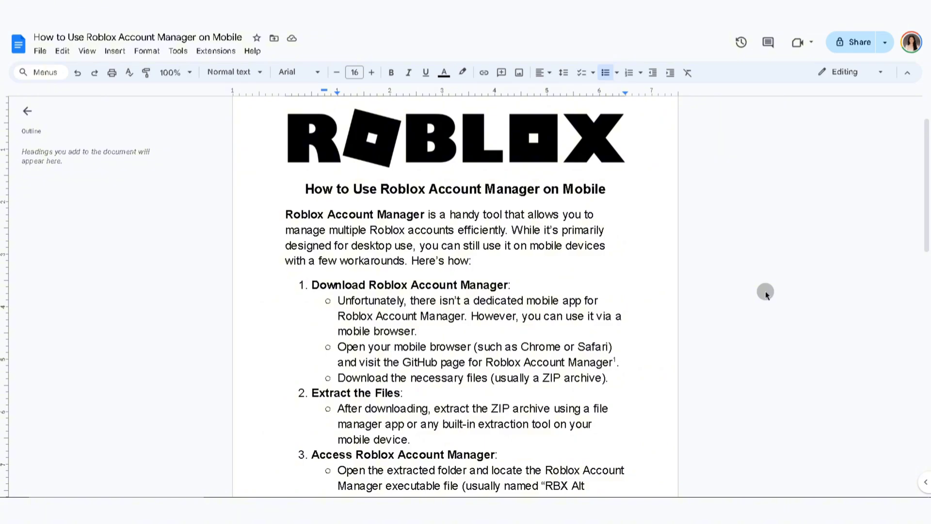
pyautogui.scroll(-3)
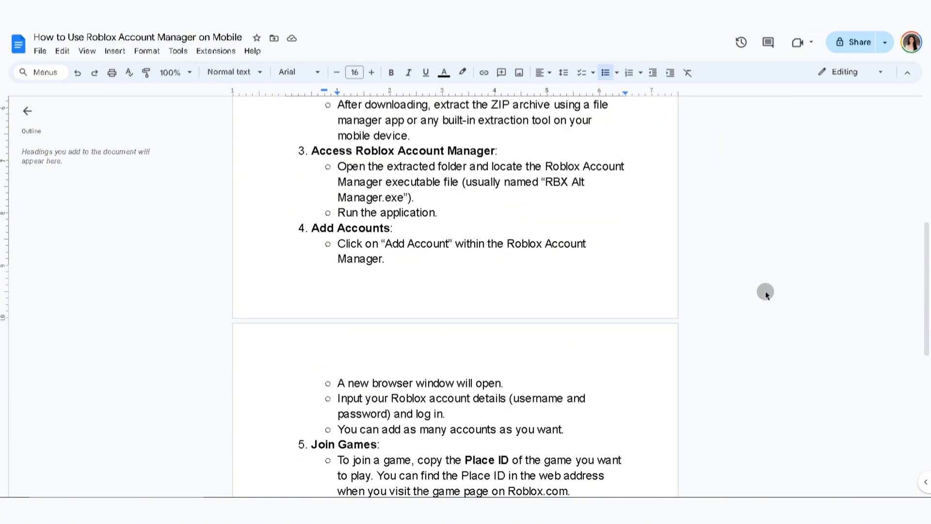
pyautogui.scroll(-3)
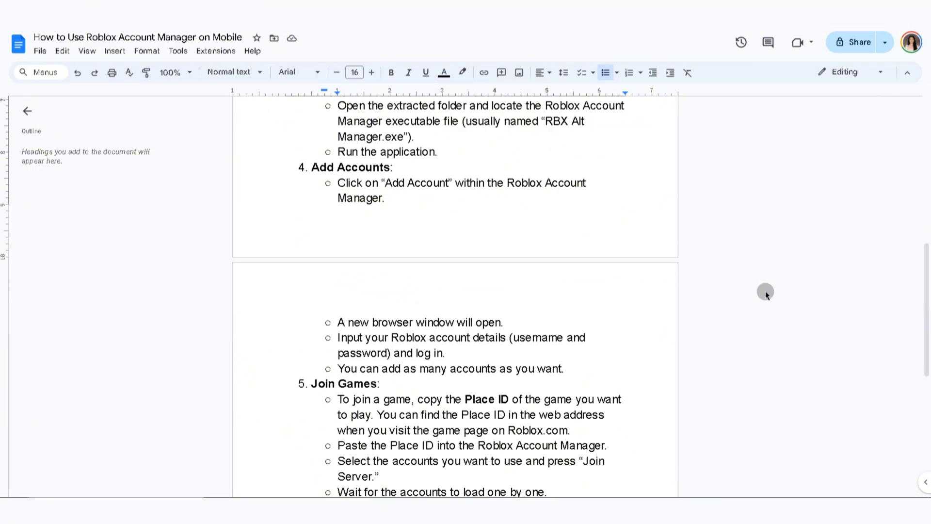
pyautogui.scroll(3)
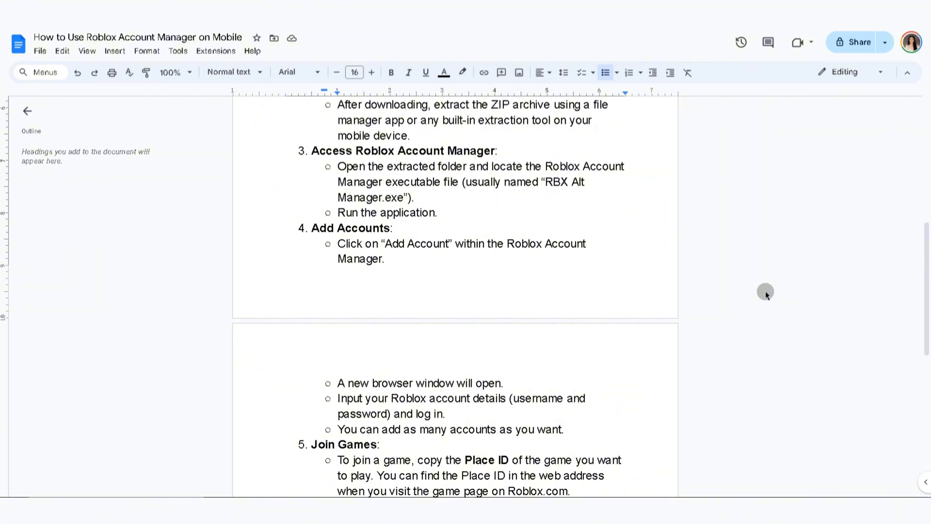
pyautogui.scroll(-3)
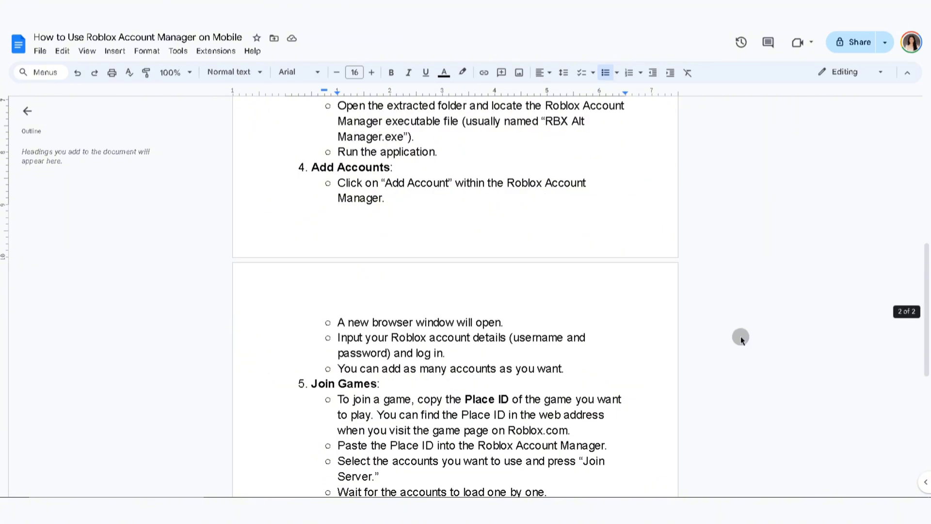
pyautogui.scroll(-3)
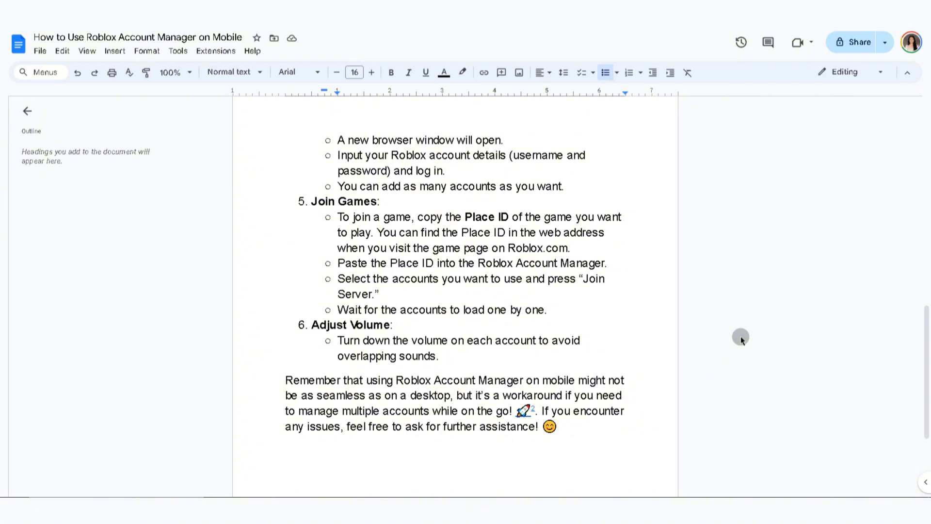
pyautogui.moveTo(610, 35)
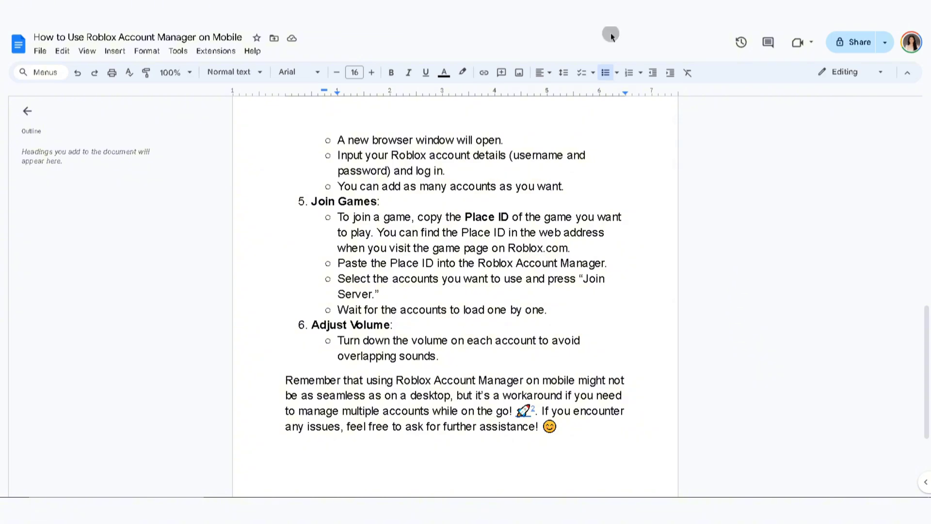